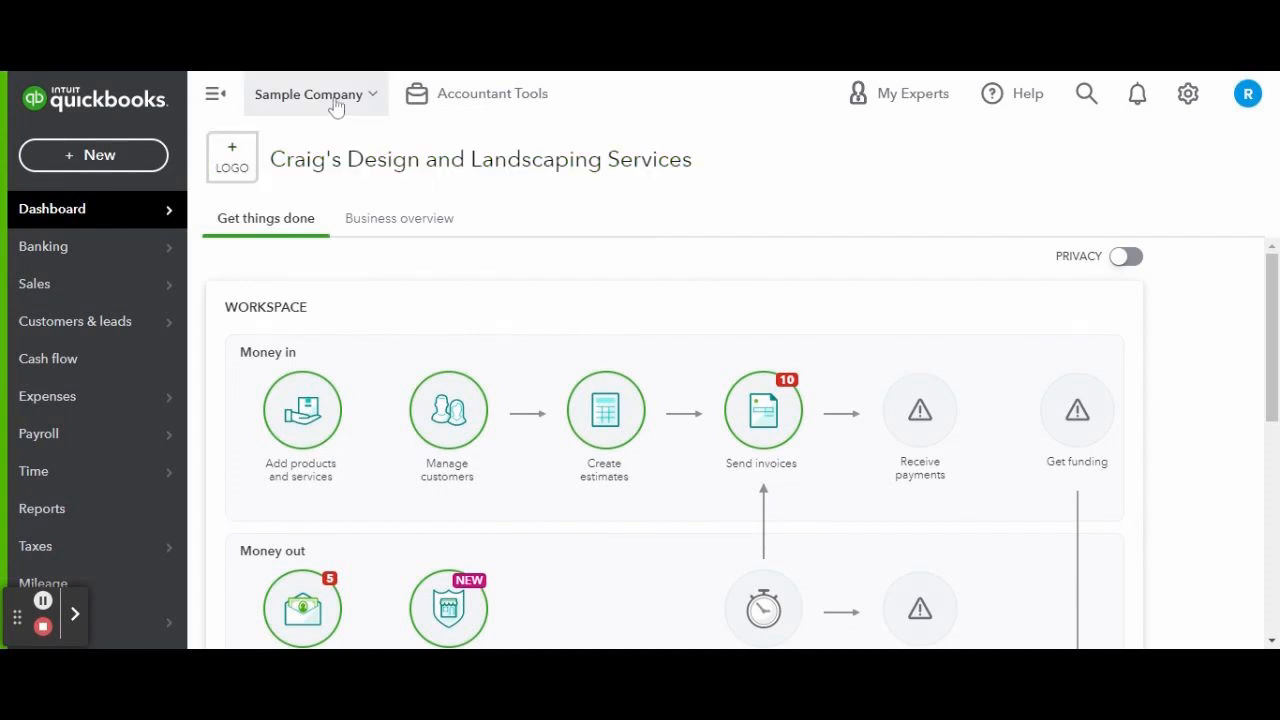
mouse_move(585, 230)
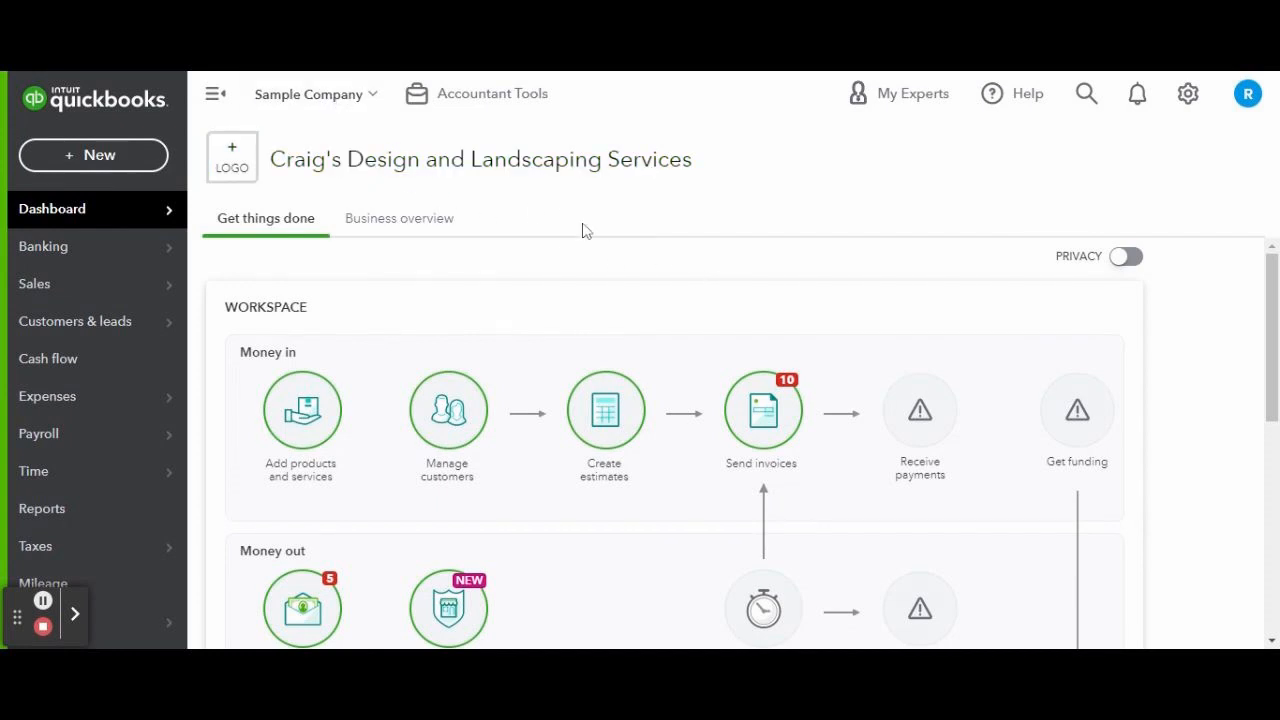
mouse_move(625, 260)
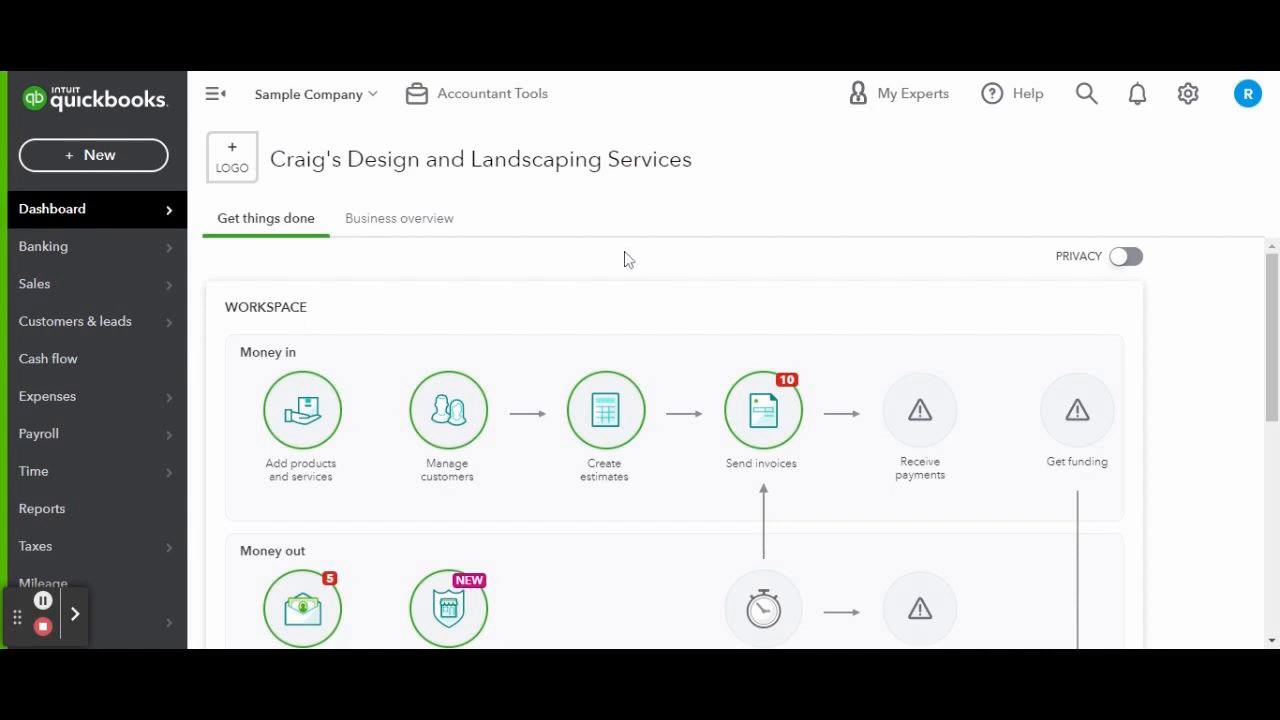
mouse_move(627, 243)
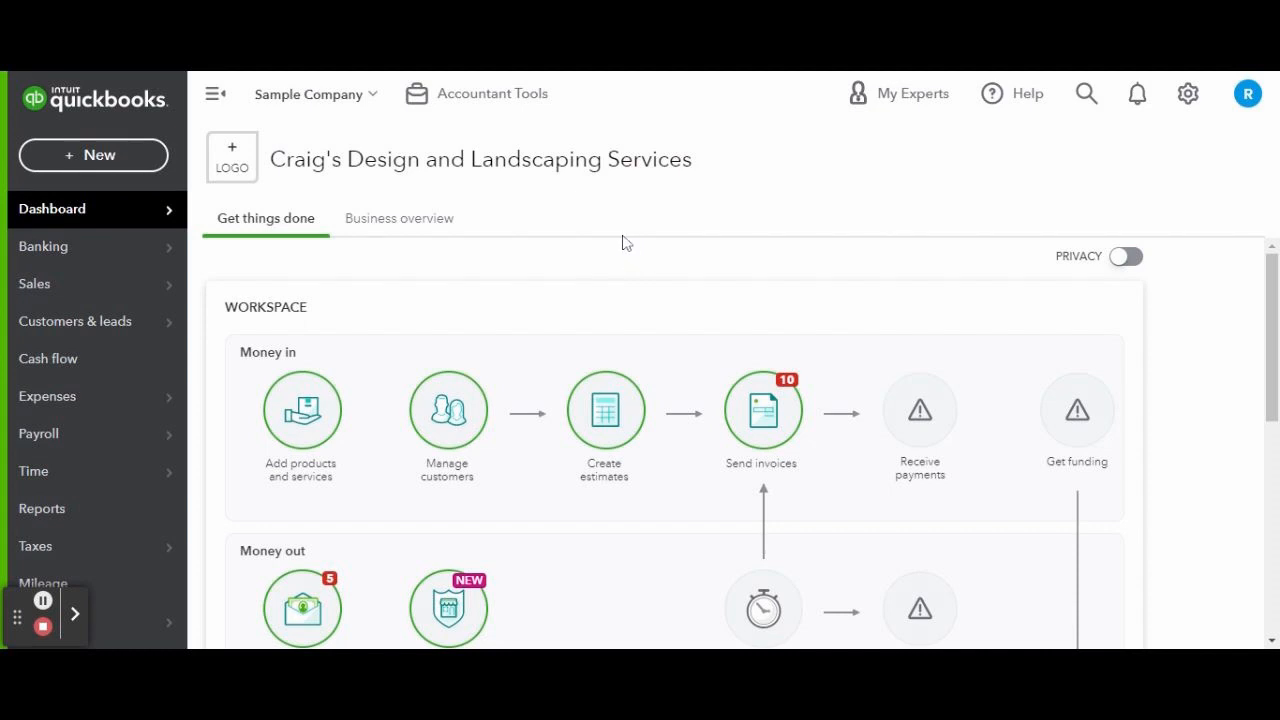
Open the sample company's Chart of Accounts from the Accounting section.
scroll("down", 3)
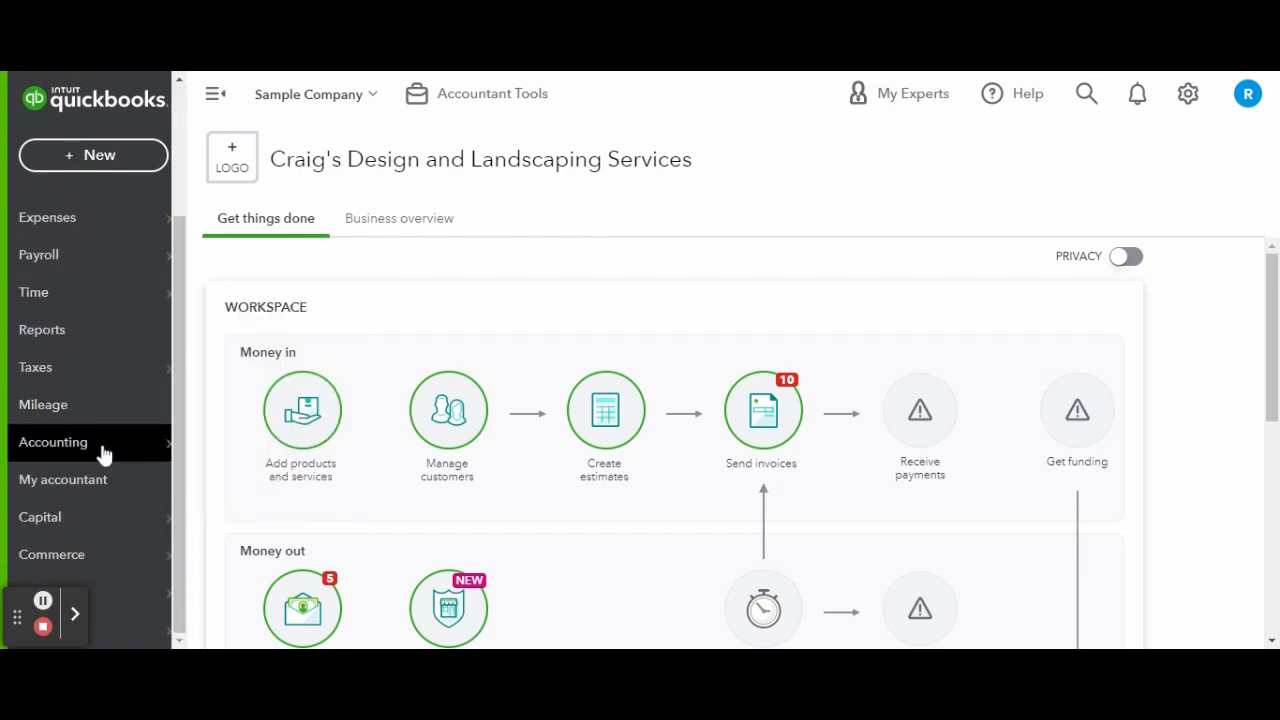
left_click(52, 442)
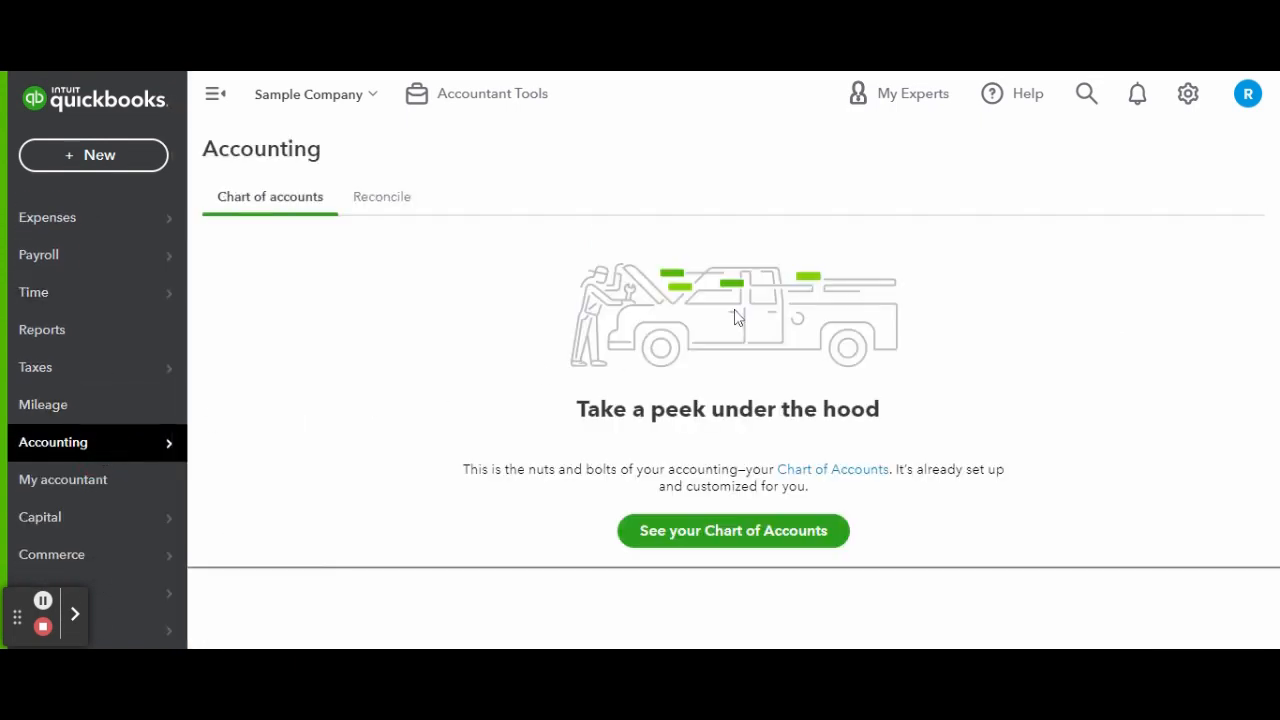
left_click(733, 530)
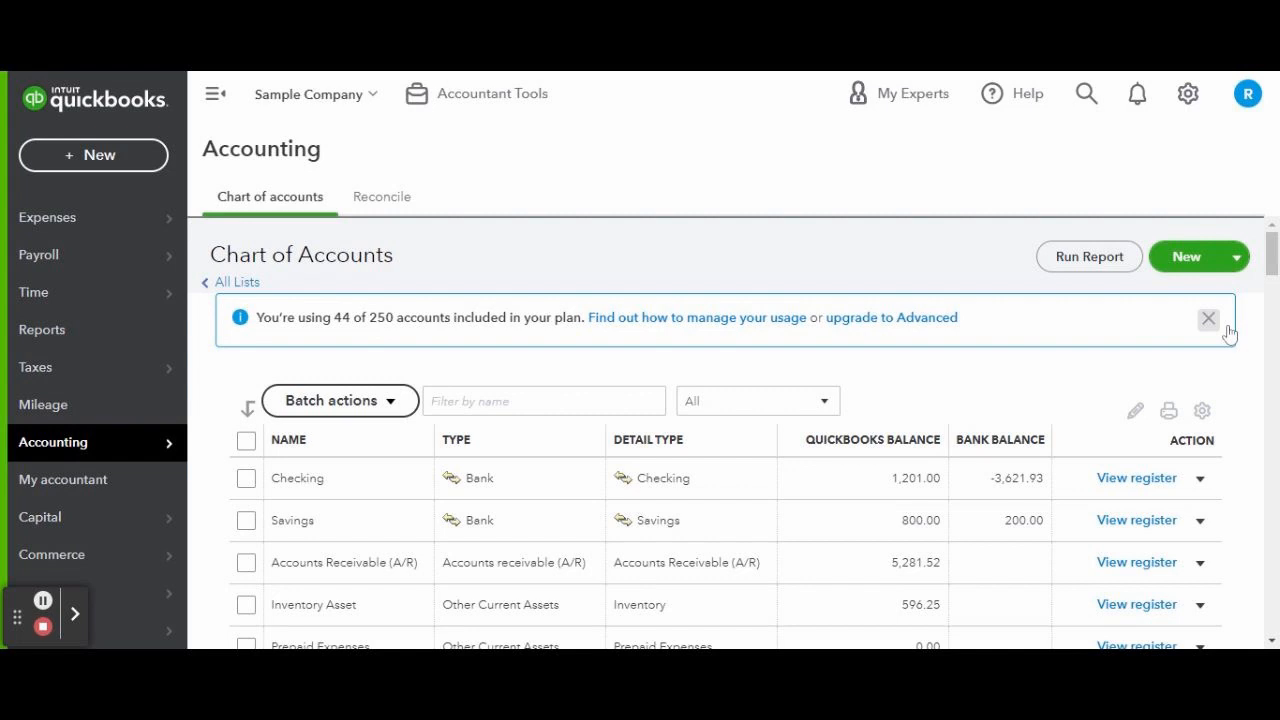
Start a new account from the Chart of Accounts with the New button.
left_click(1186, 256)
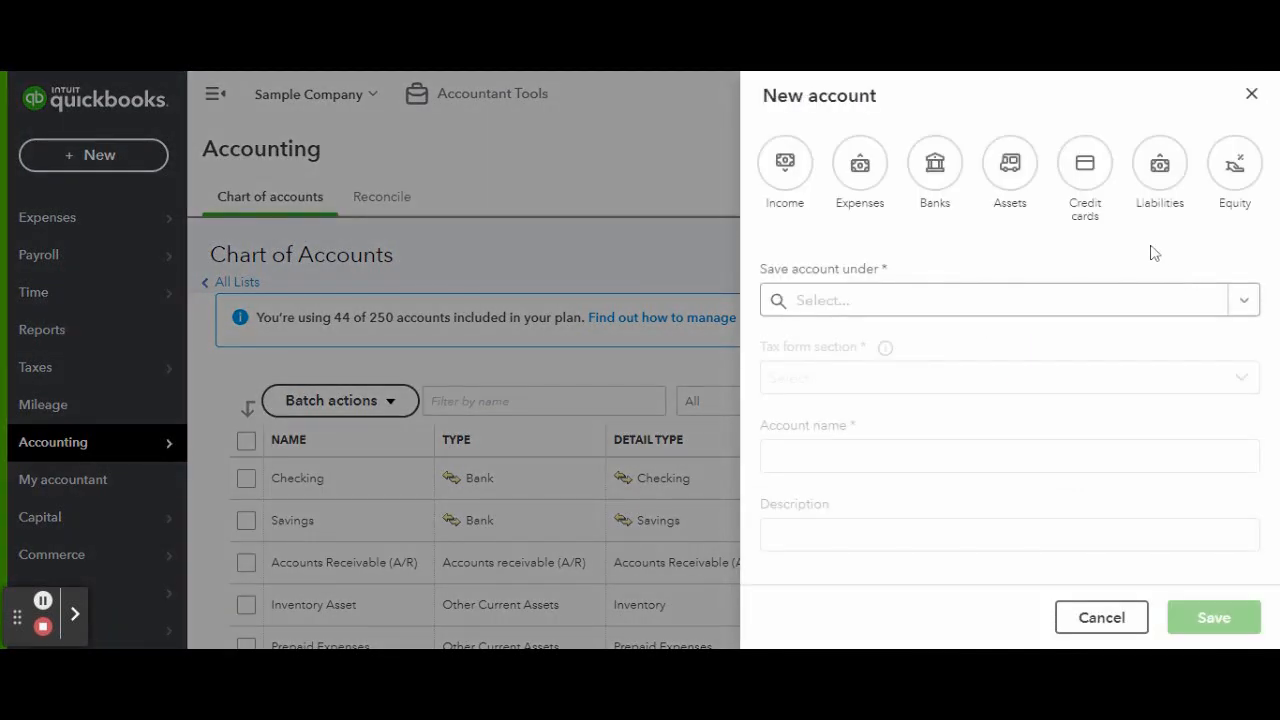
Make the new account a credit card saved under Credit Cards, and begin naming it 'Cha'.
left_click(1084, 162)
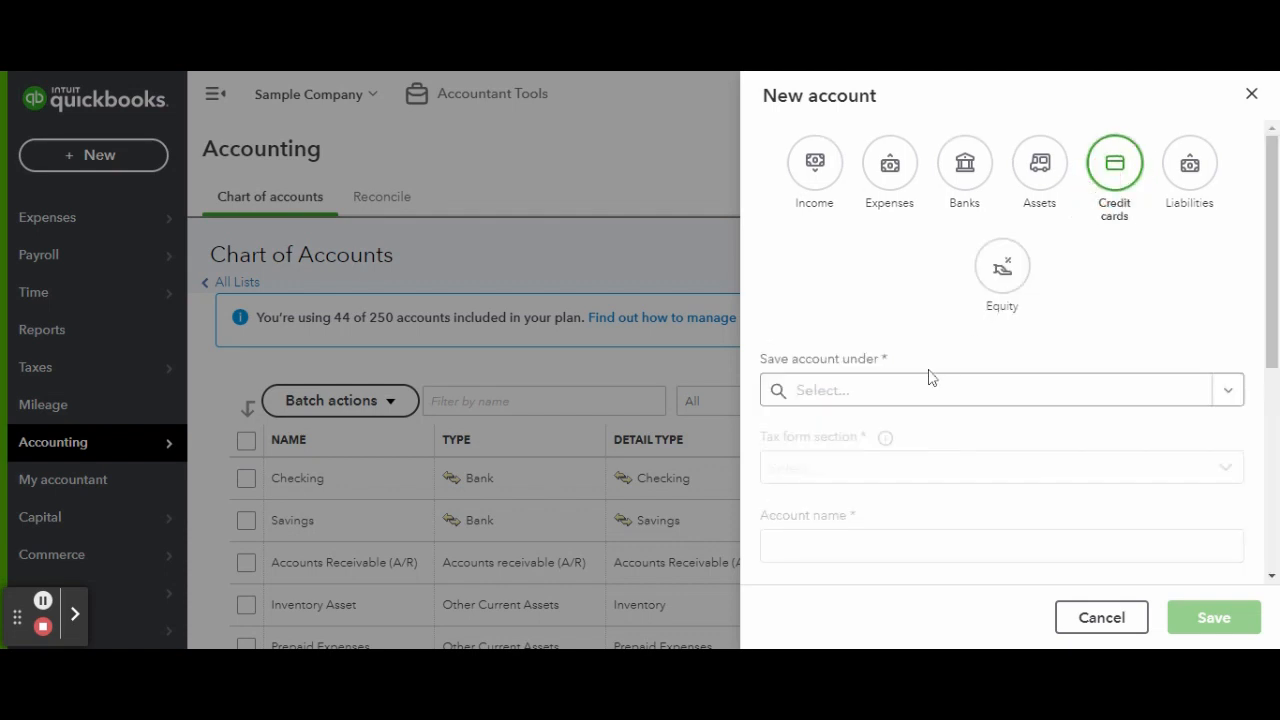
left_click(1000, 390)
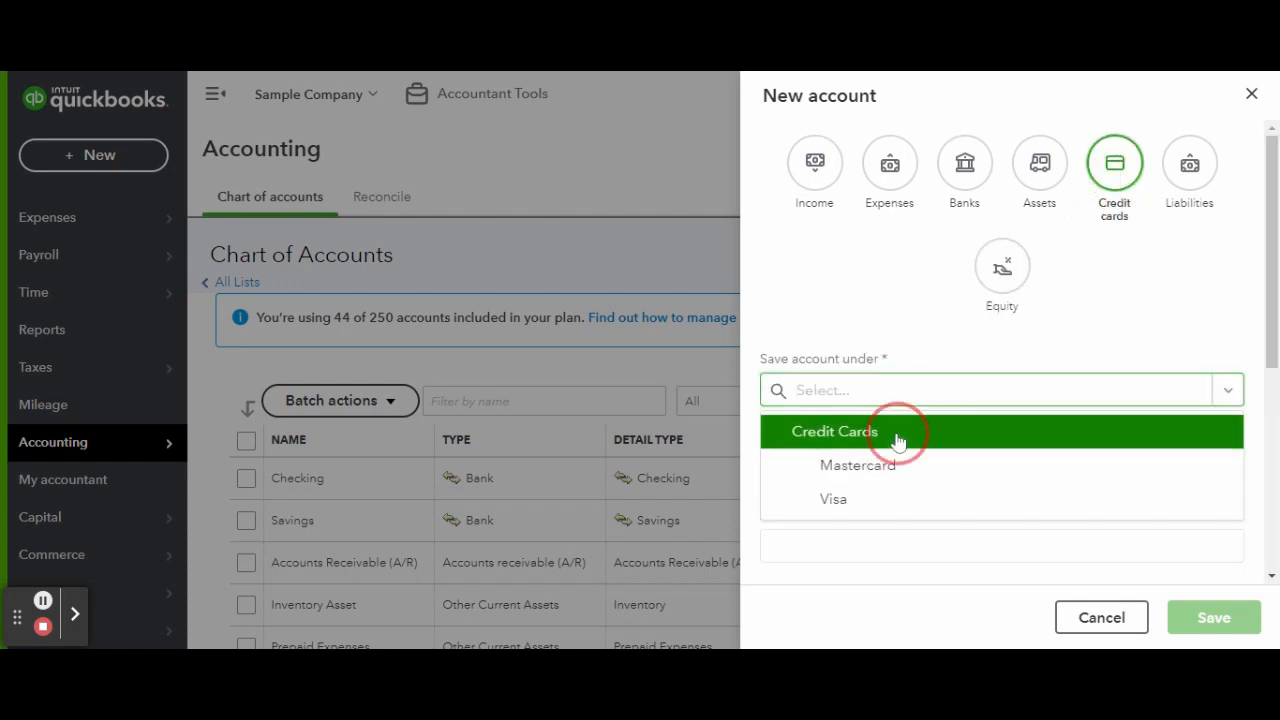
left_click(835, 431)
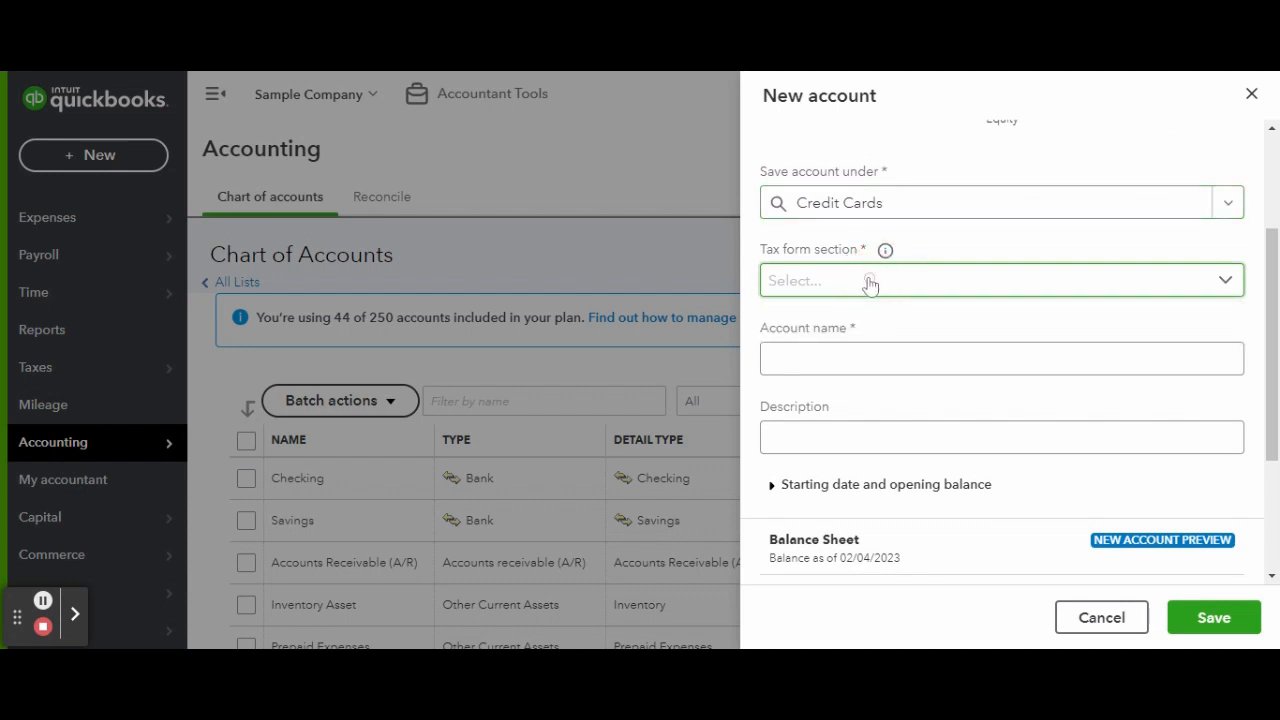
left_click(1000, 280)
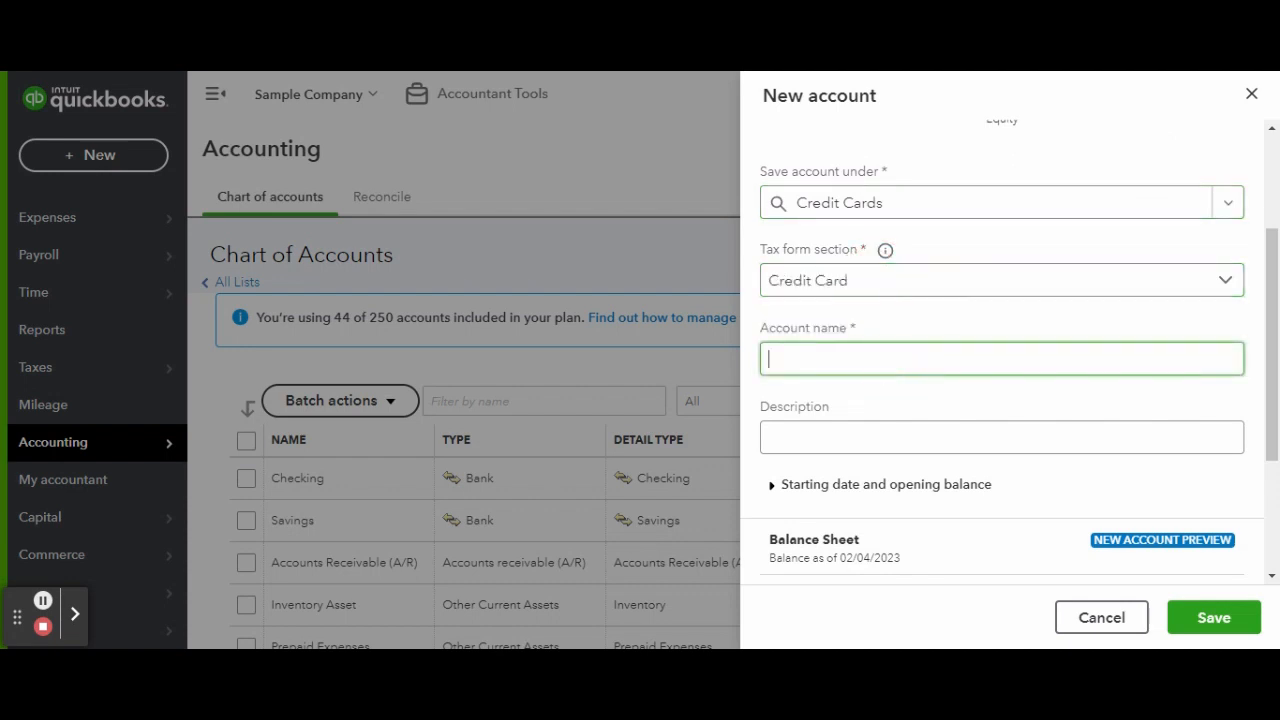
type("Cha")
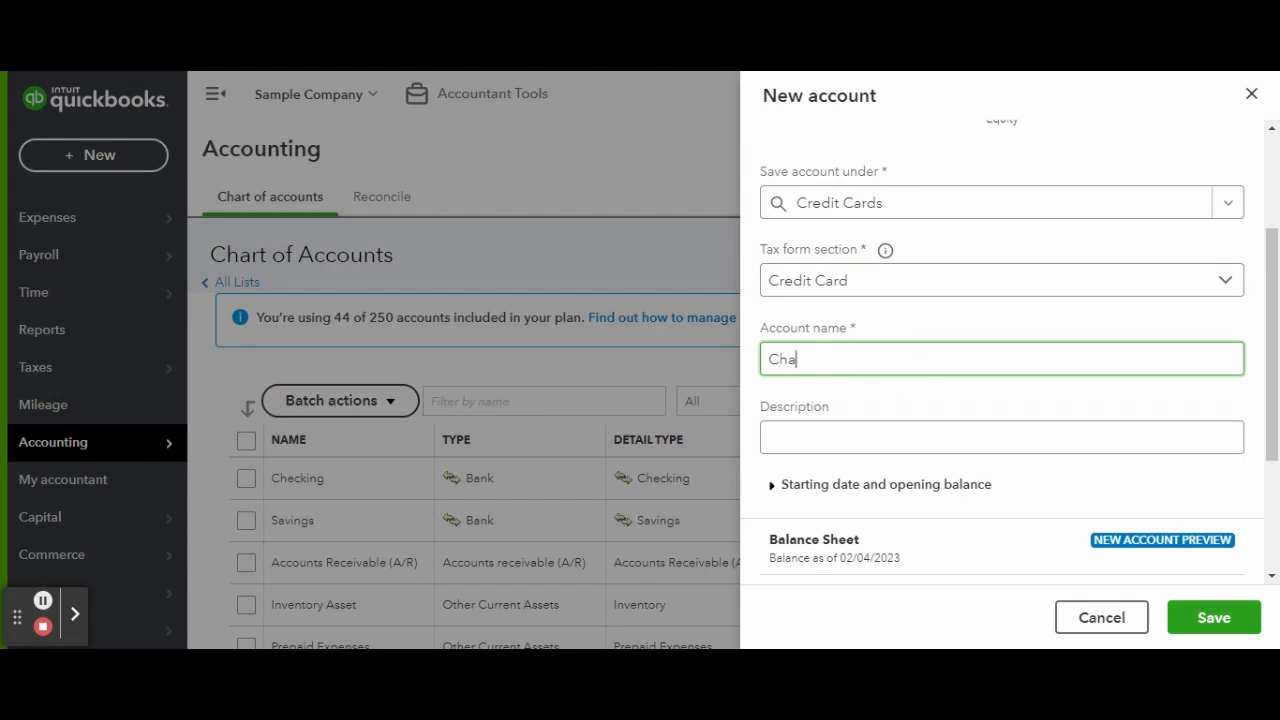